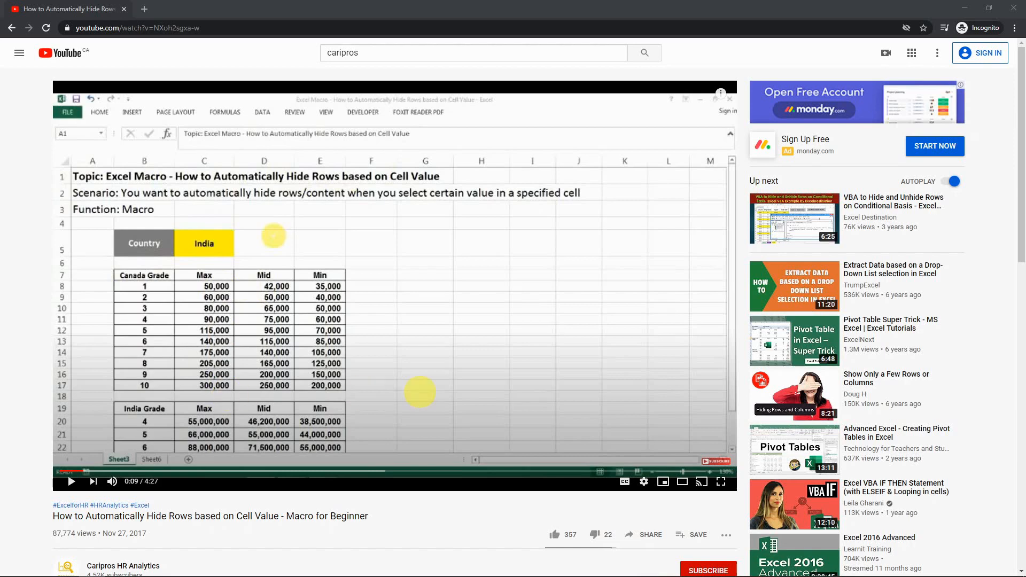
mouse_move(430, 567)
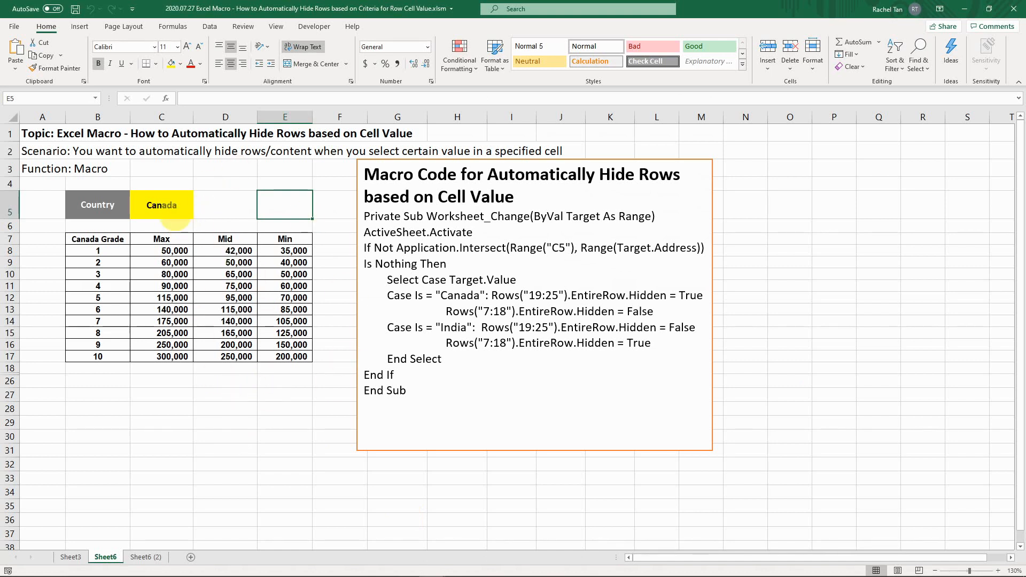
Test the C5 country dropdown with India, then switch back to Canada.
left_click(162, 206)
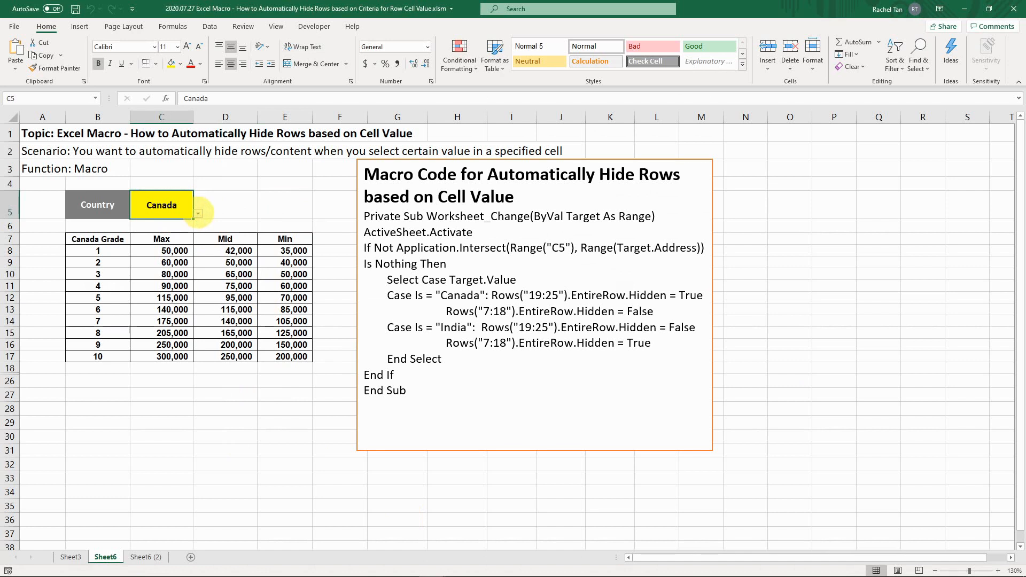
left_click(198, 214)
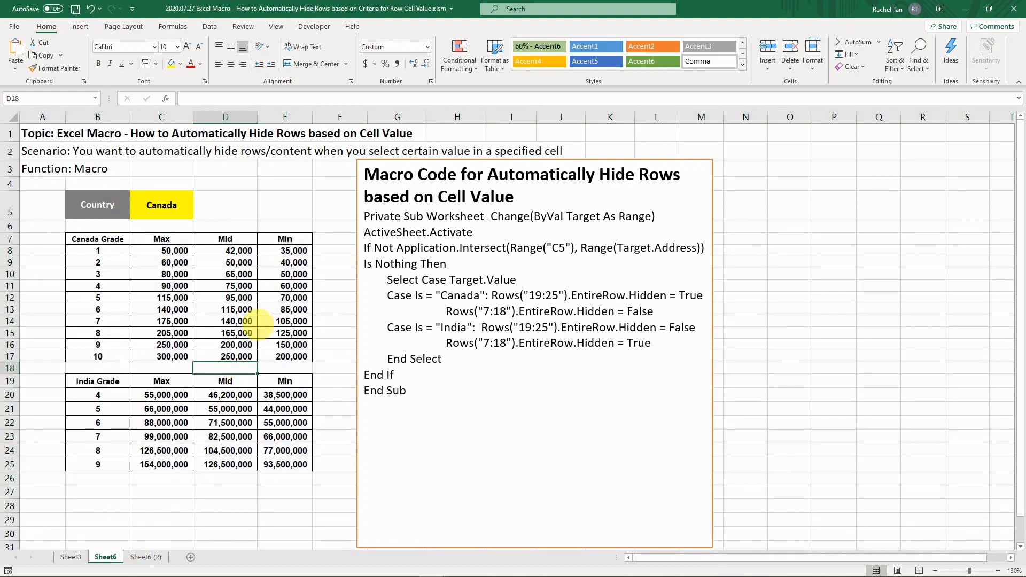
left_click(162, 205)
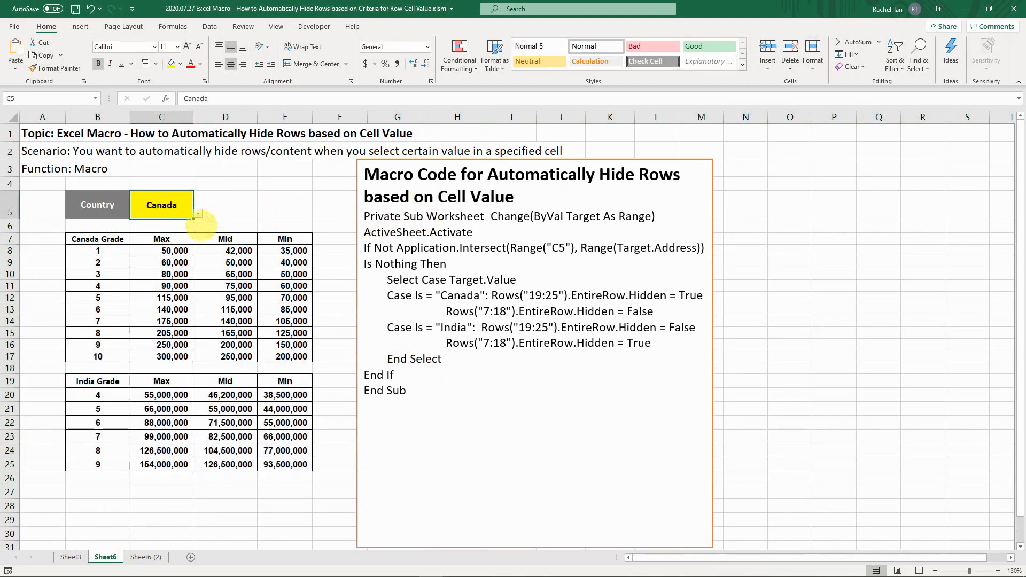
left_click(197, 214)
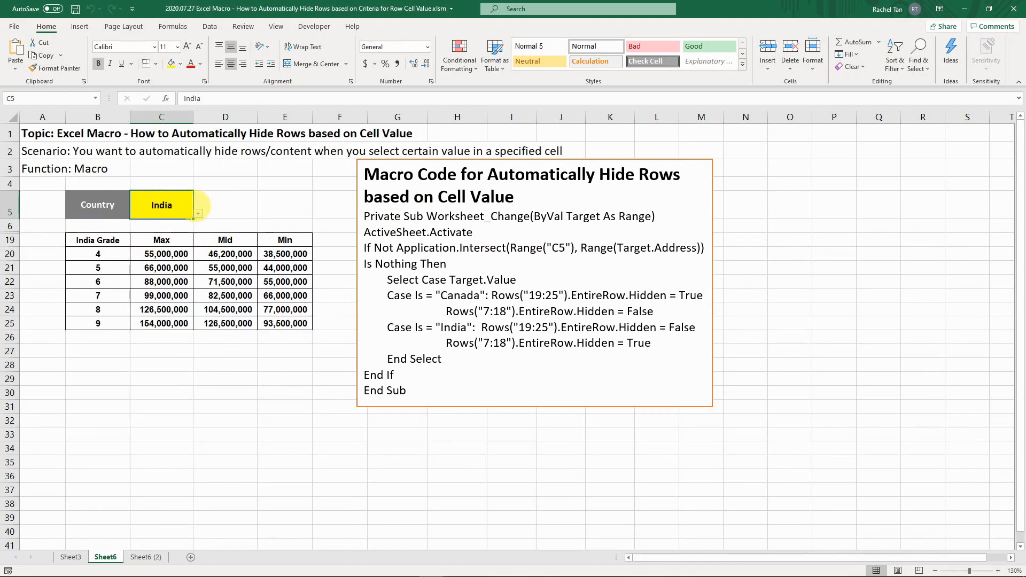
left_click(161, 205)
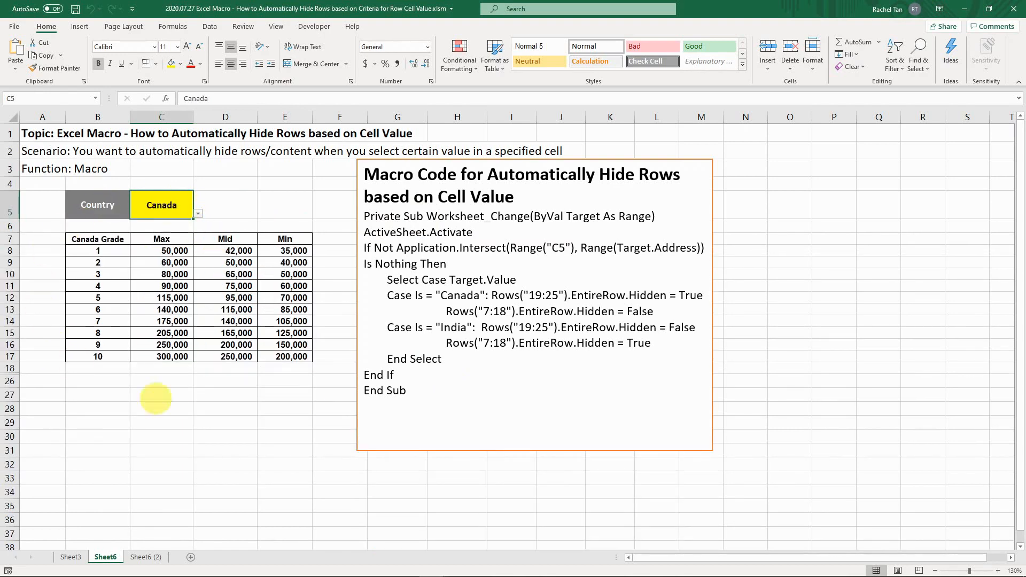
mouse_move(253, 299)
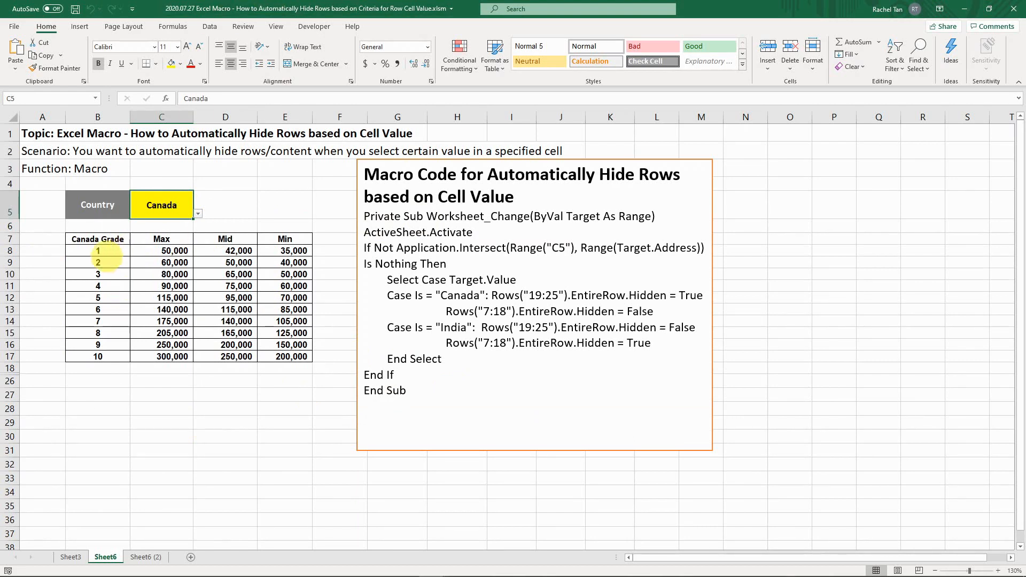
left_click(161, 250)
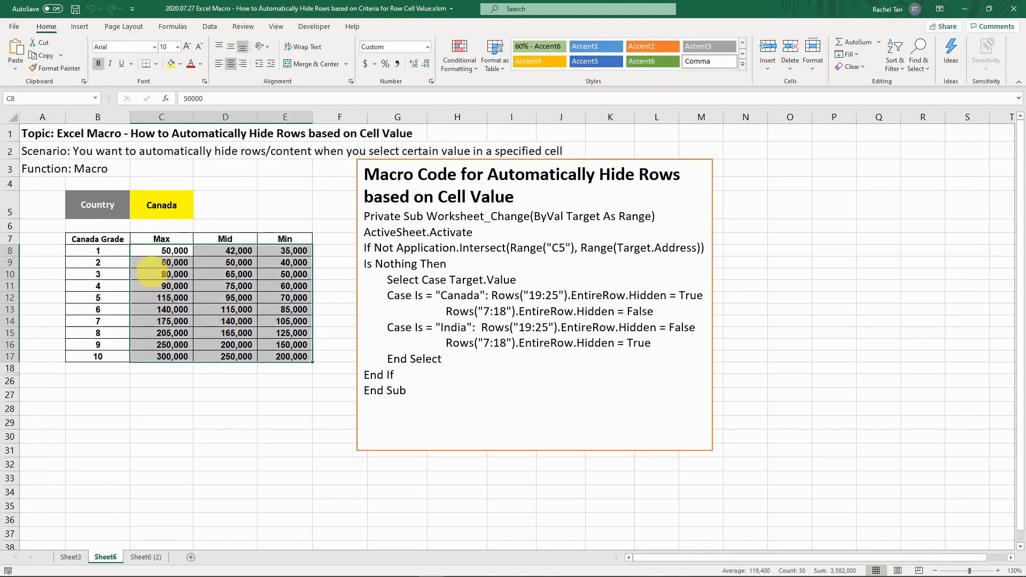
left_click(162, 205)
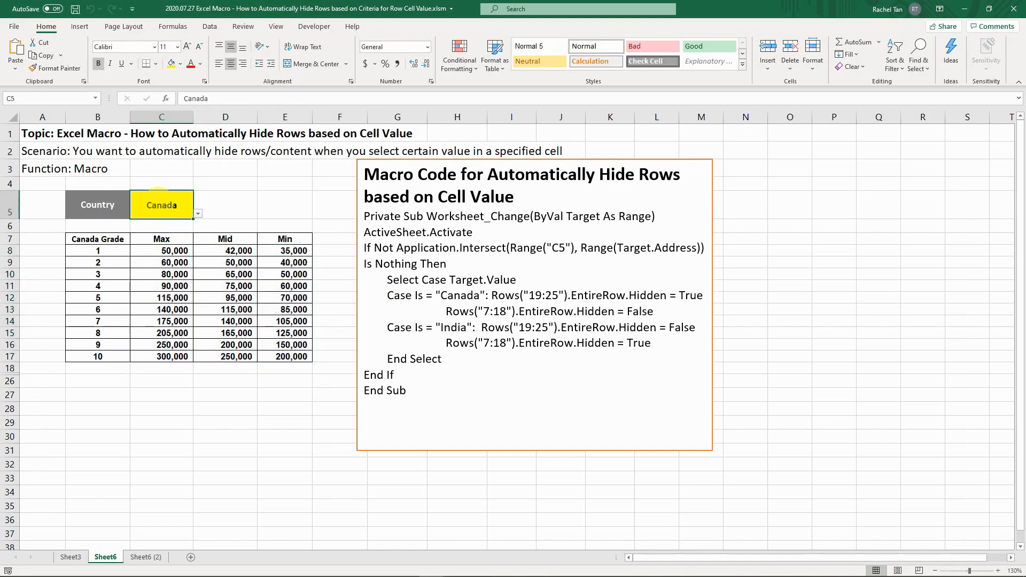
Switch to the Sheet6 (2) sheet with the revenue variance table.
left_click(144, 557)
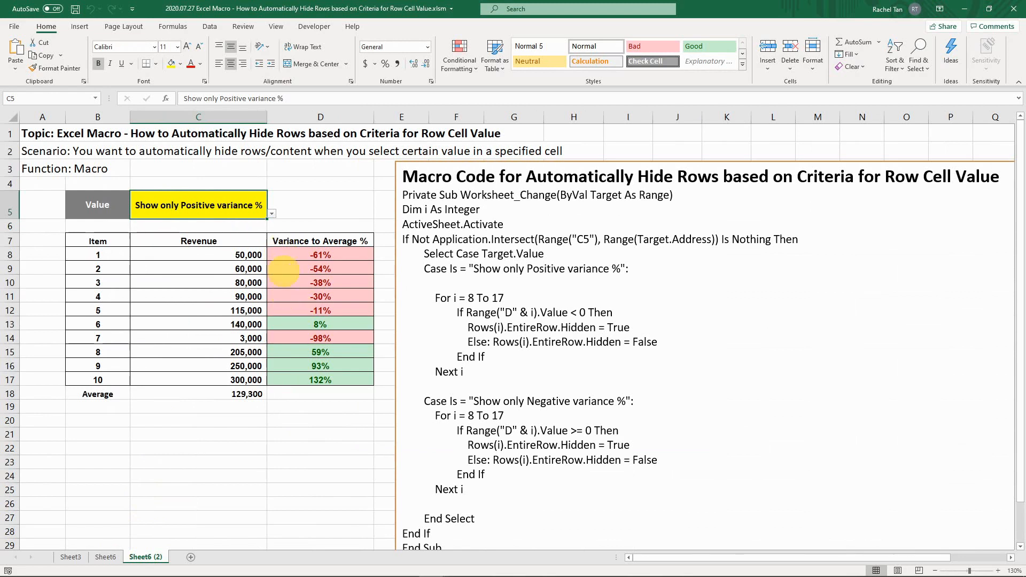
left_click(320, 255)
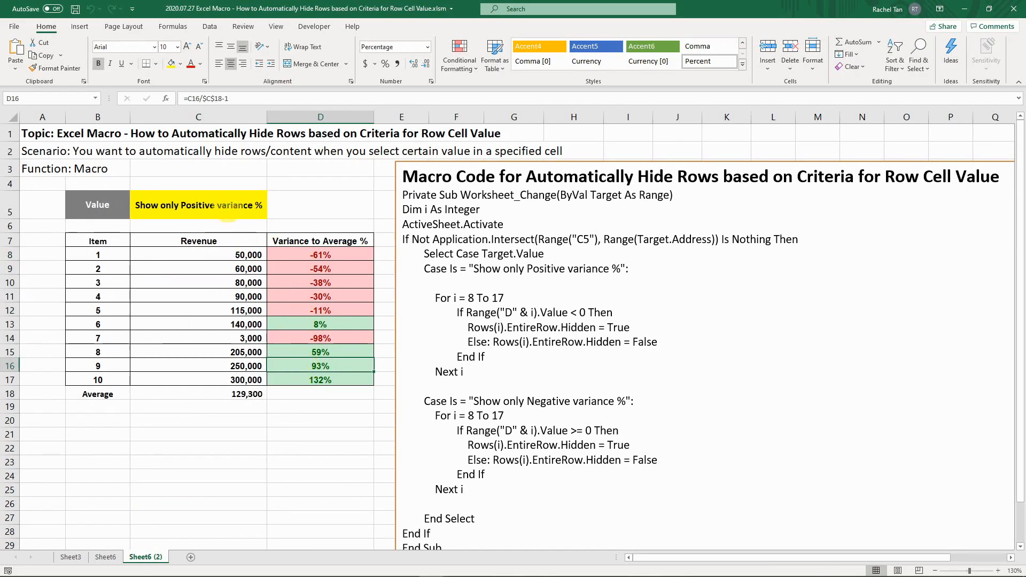
left_click(199, 205)
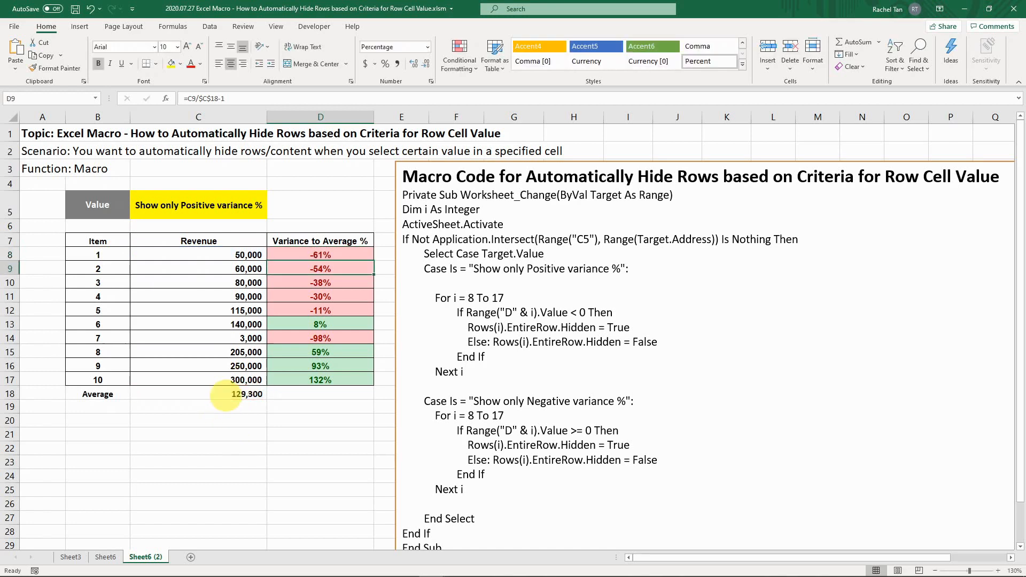
left_click(320, 255)
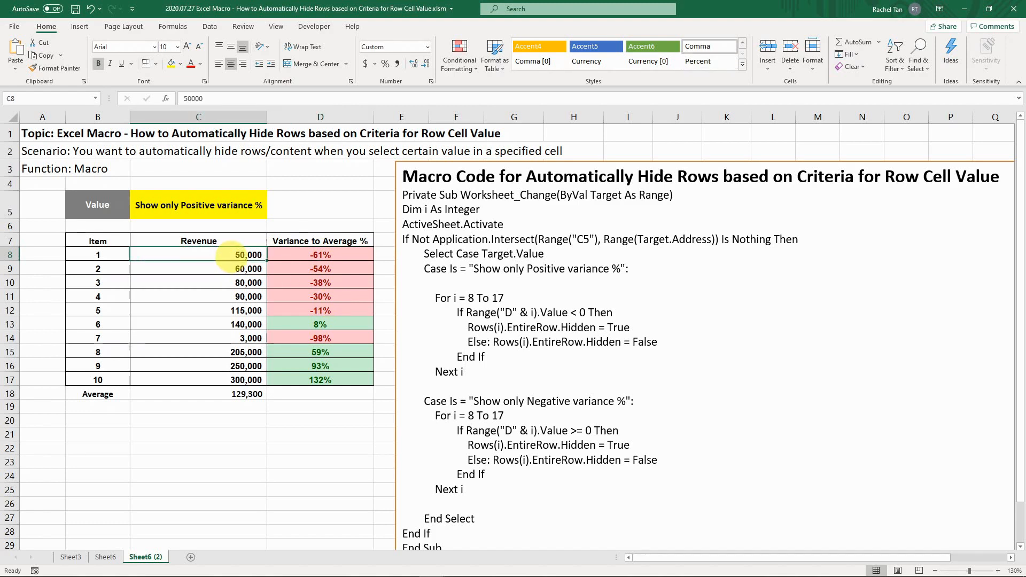
Enter 500000 as item 1's revenue in C8 and reselect the Value cell C5.
type("500000")
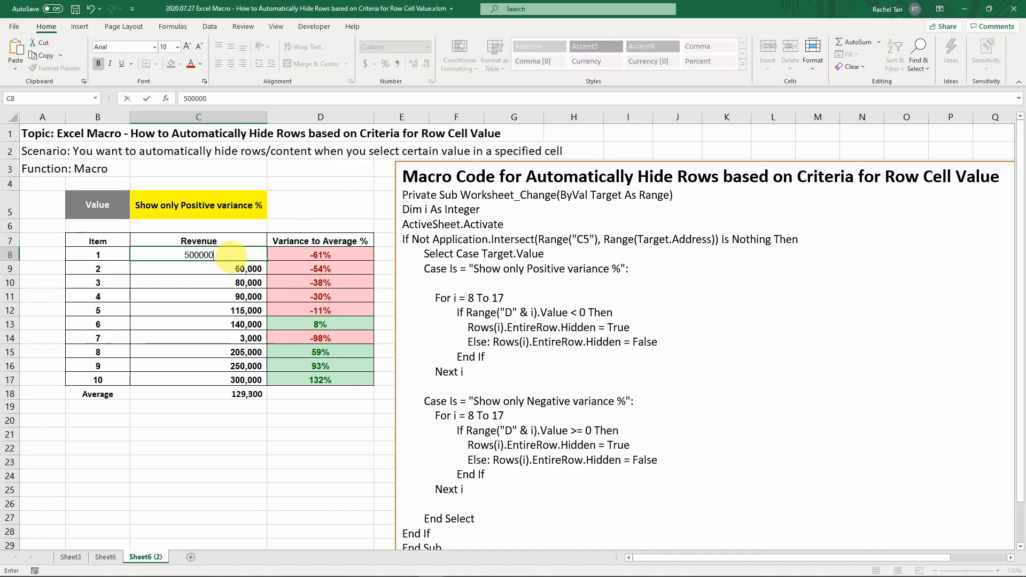
key("Return")
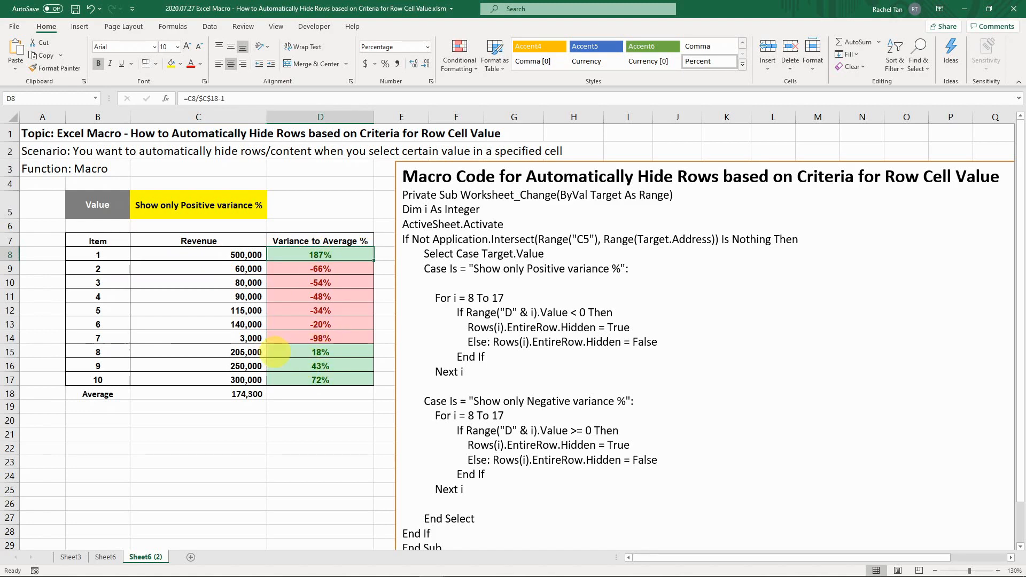
left_click(199, 205)
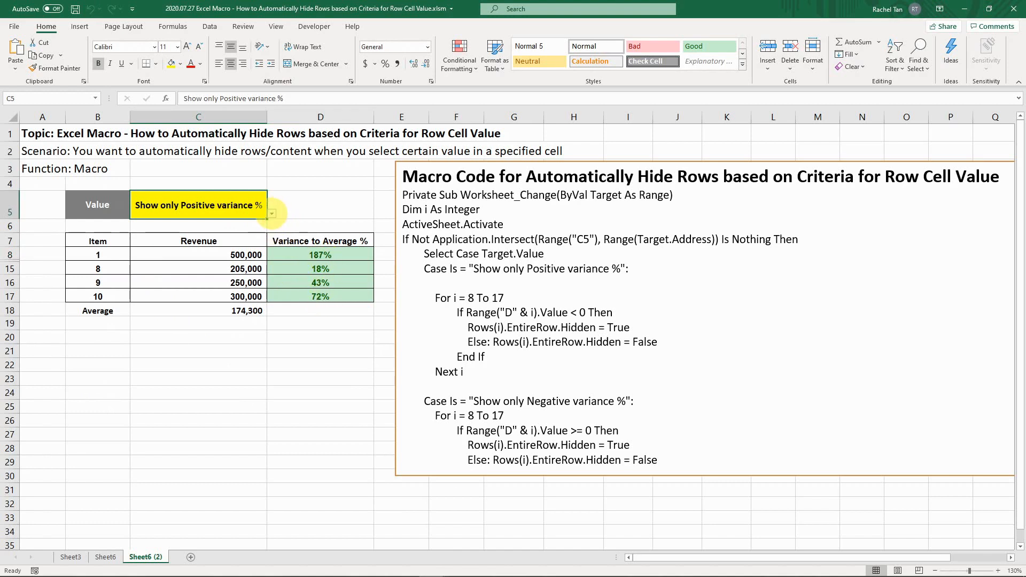
Show only negative-variance items, then enter item 3's new revenue in C10.
left_click(271, 214)
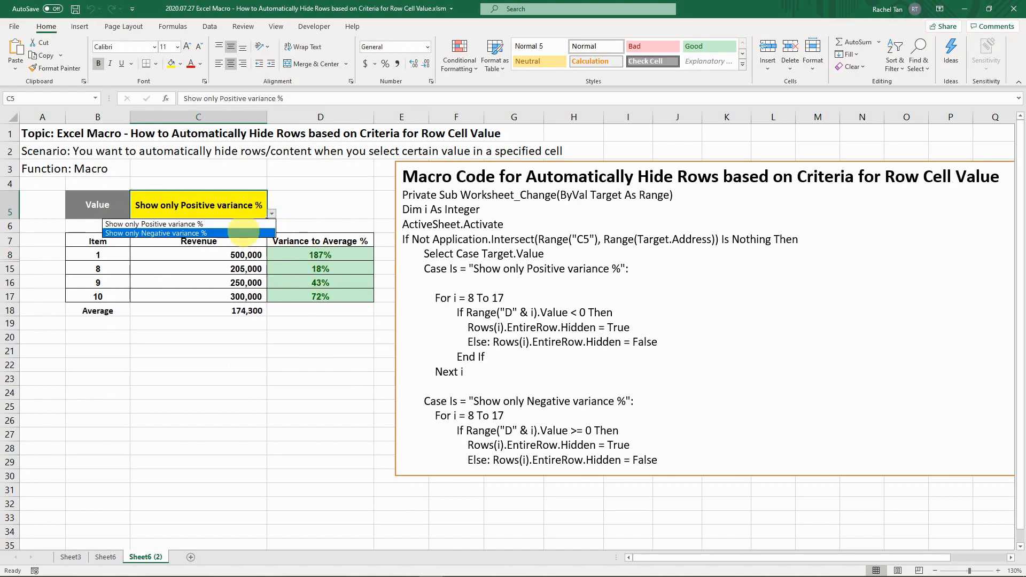
left_click(155, 233)
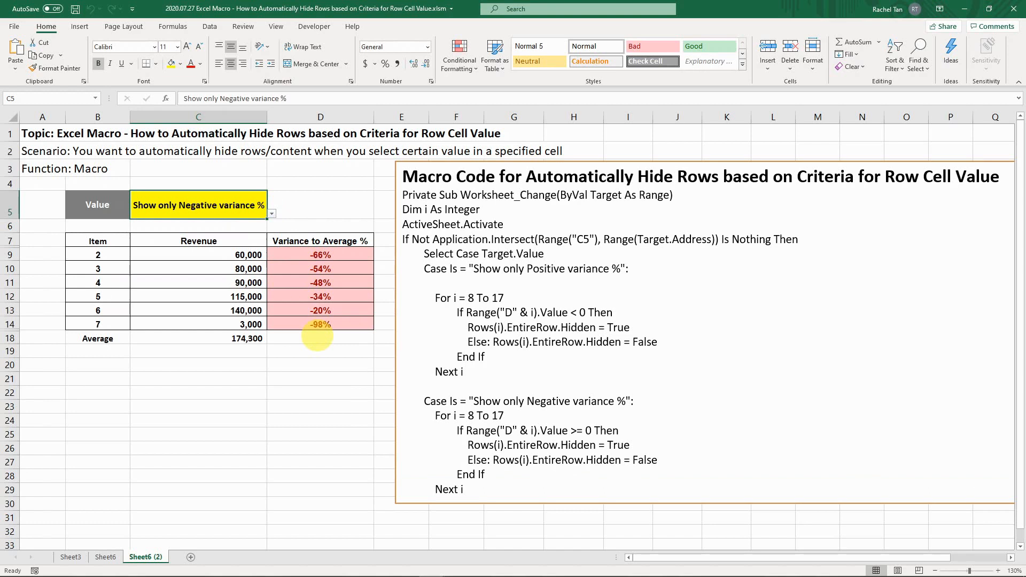
left_click(199, 268)
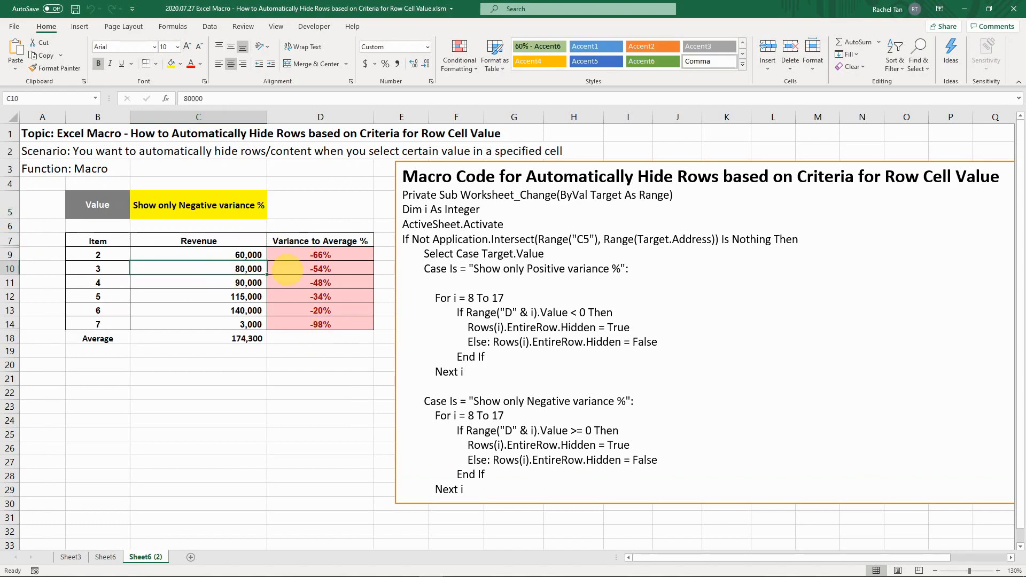
type("8000")
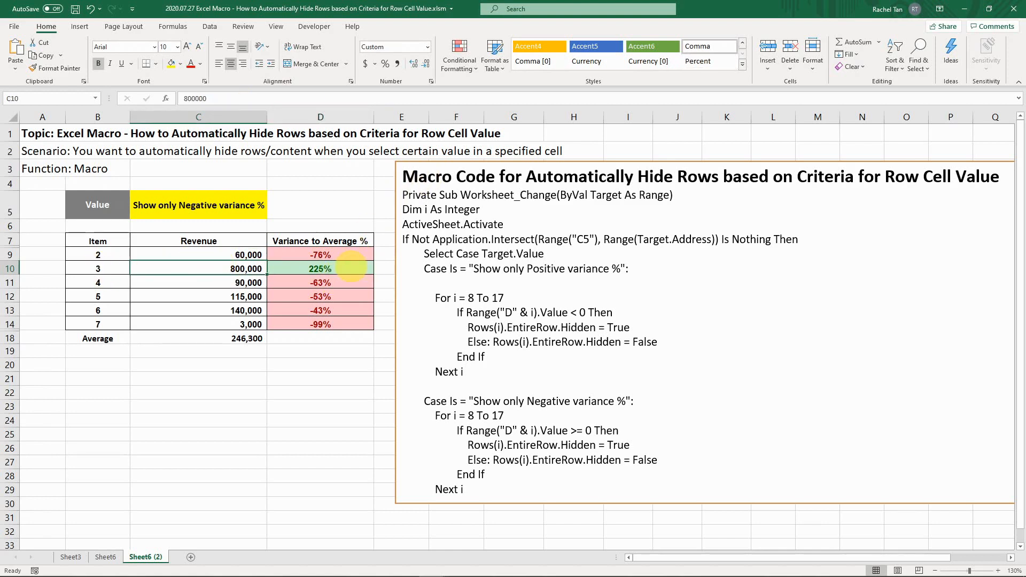
Select the Value cell C5 to switch the filter back to positive variance.
left_click(198, 206)
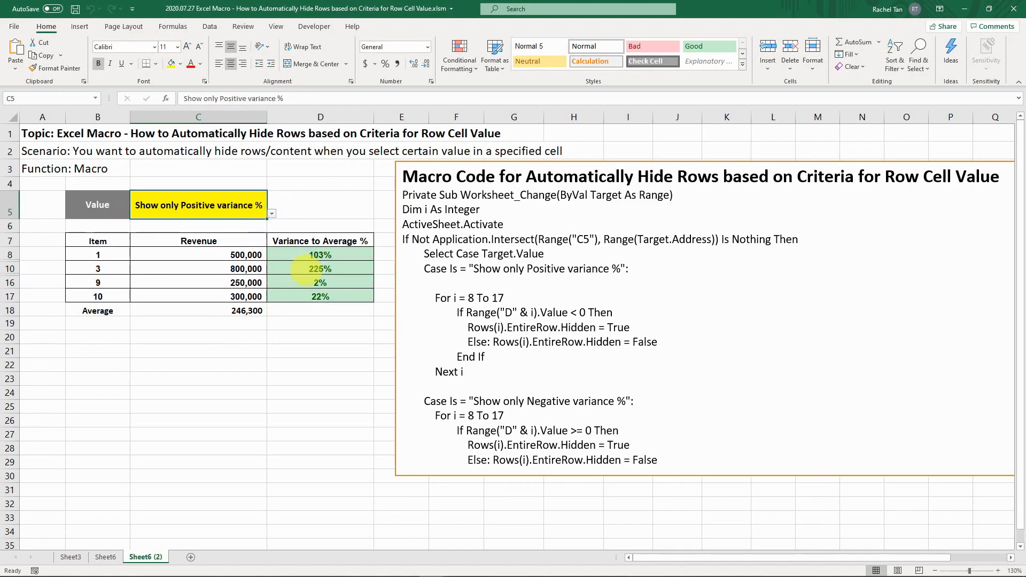
mouse_move(307, 325)
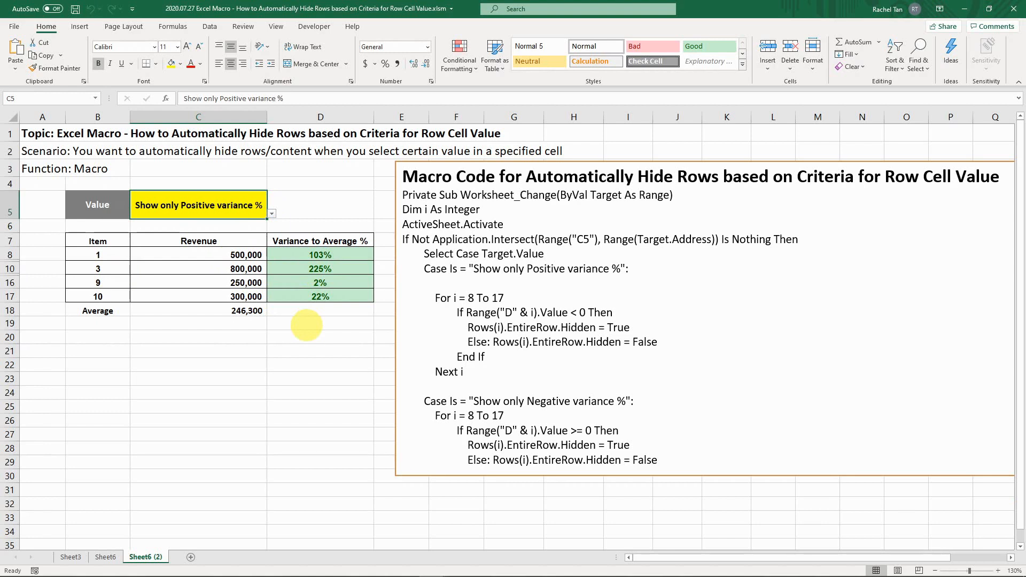
mouse_move(582, 312)
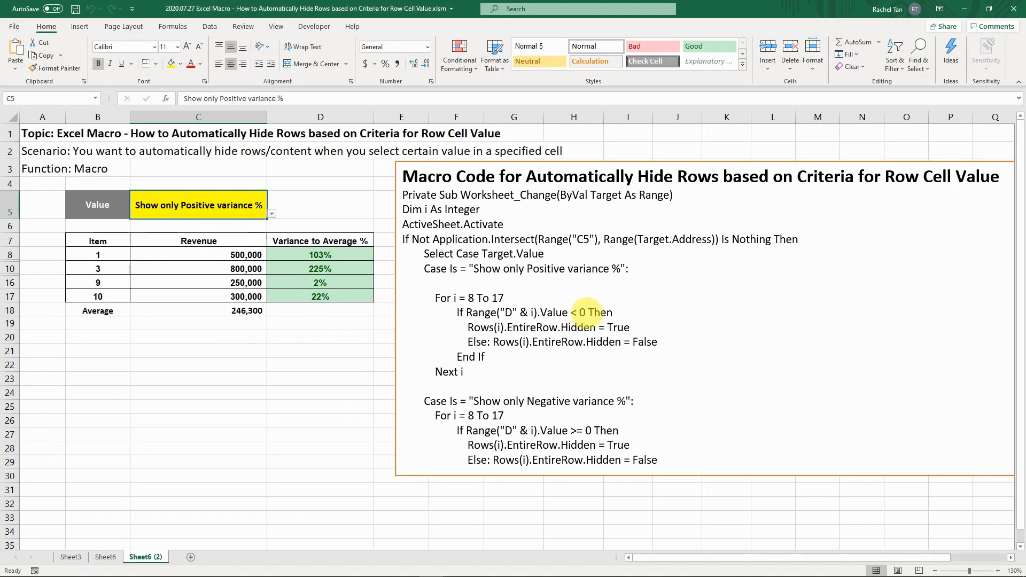
mouse_move(491, 342)
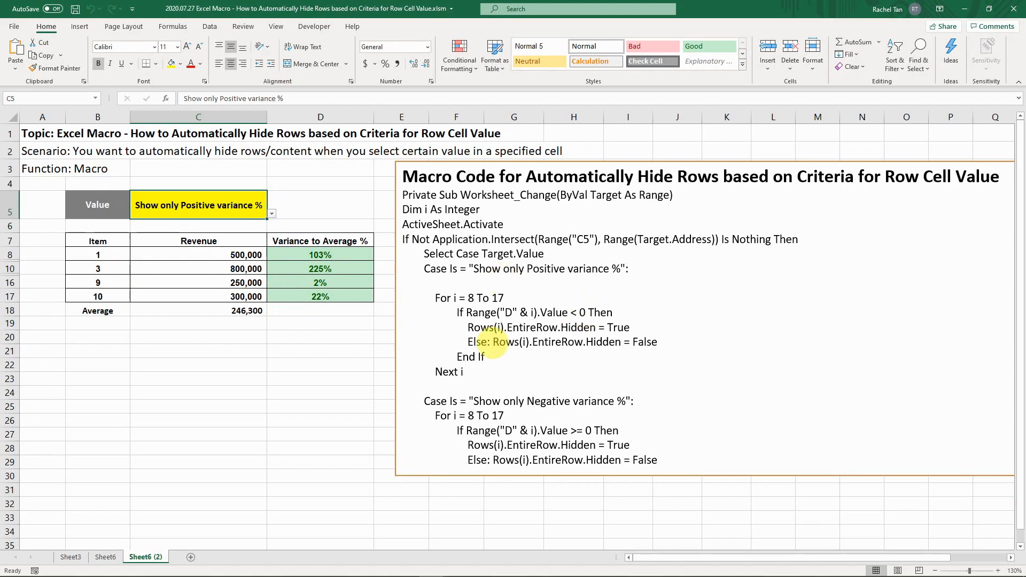
mouse_move(256, 444)
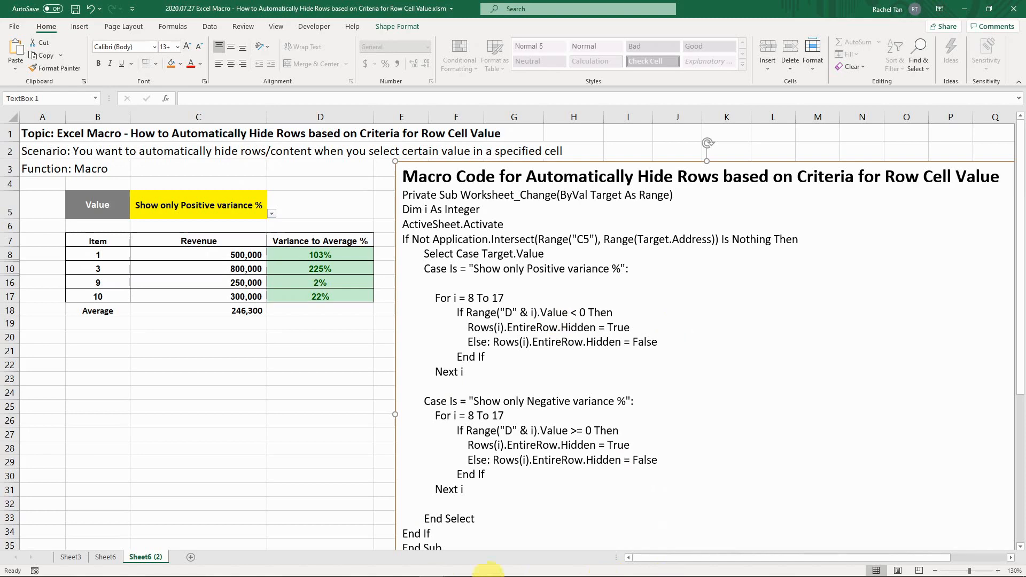
mouse_move(430, 566)
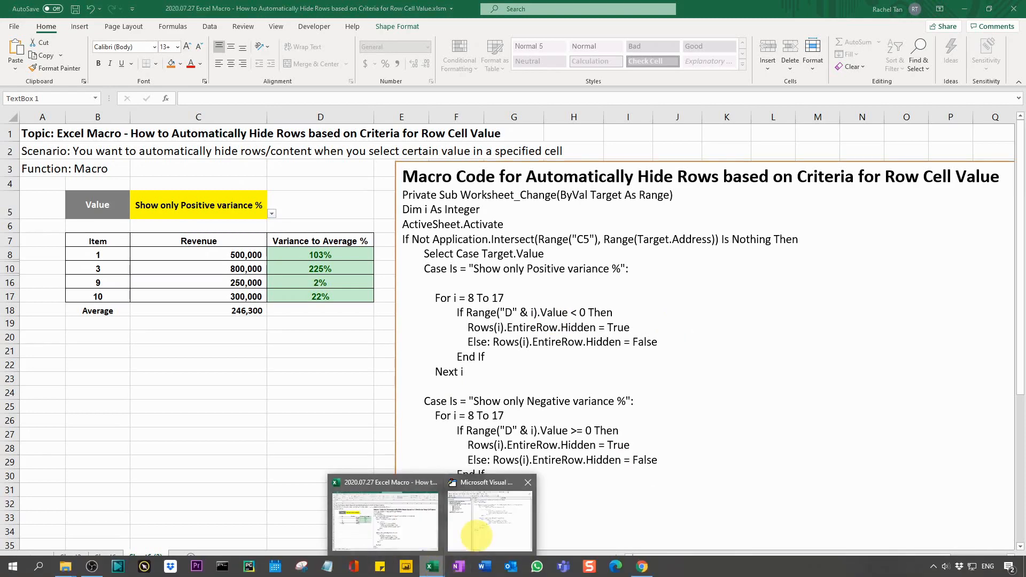
Bring up the Sheet6 (2) worksheet's Worksheet_Change code in the VBA editor.
left_click(490, 517)
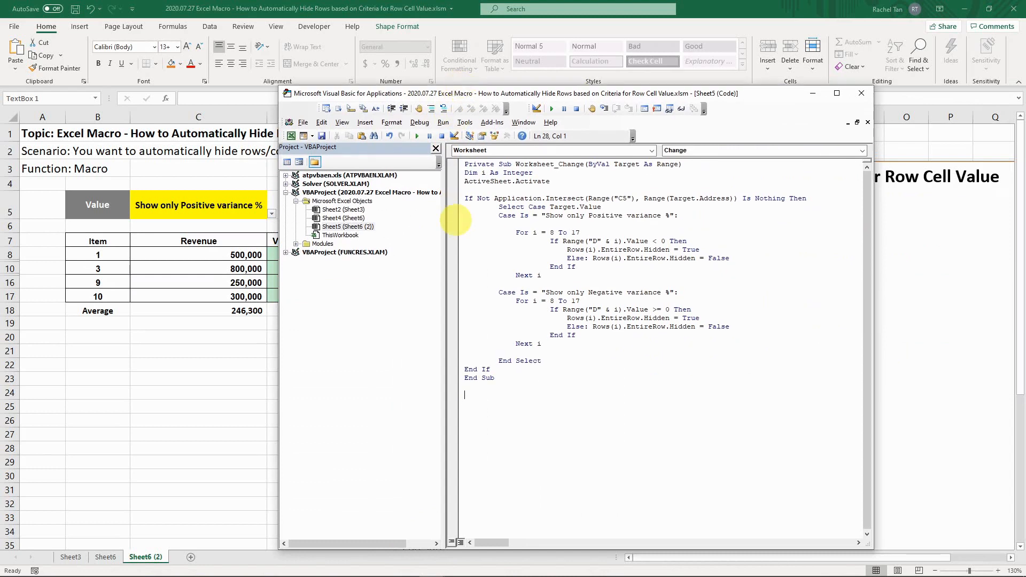
mouse_move(790, 260)
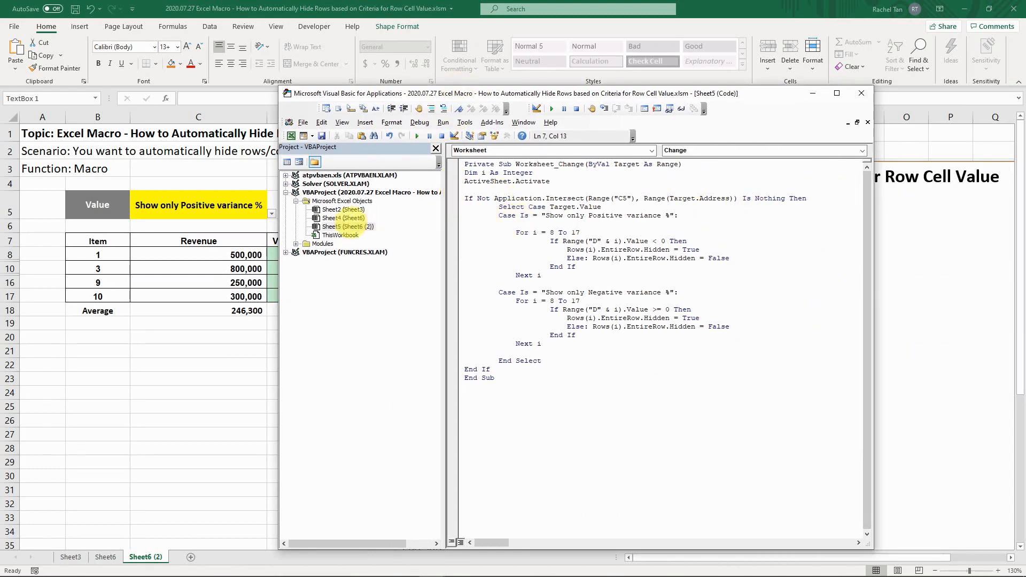
left_click(346, 225)
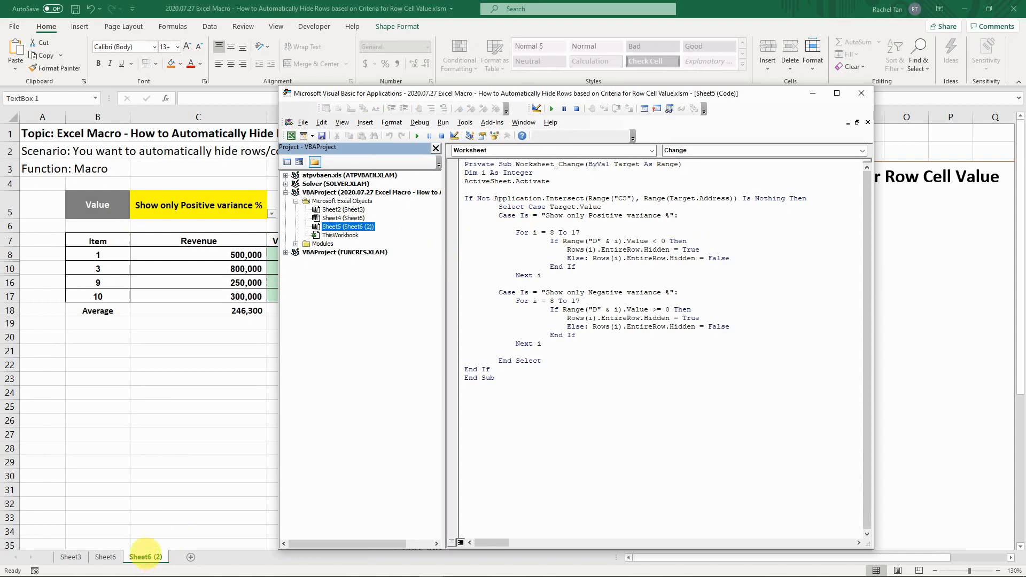
mouse_move(465, 121)
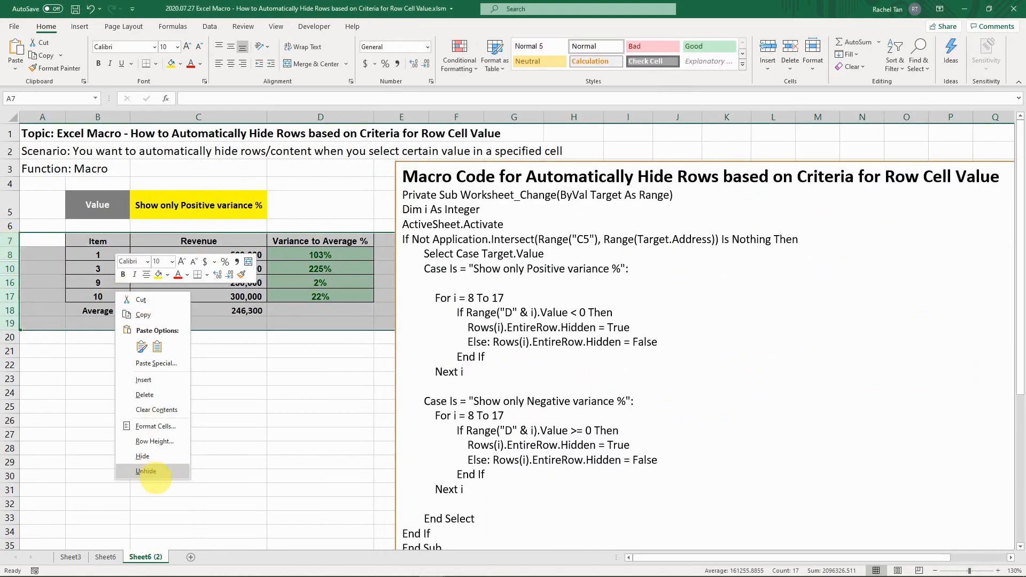
Unhide the hidden item rows so all ten items show again.
left_click(147, 471)
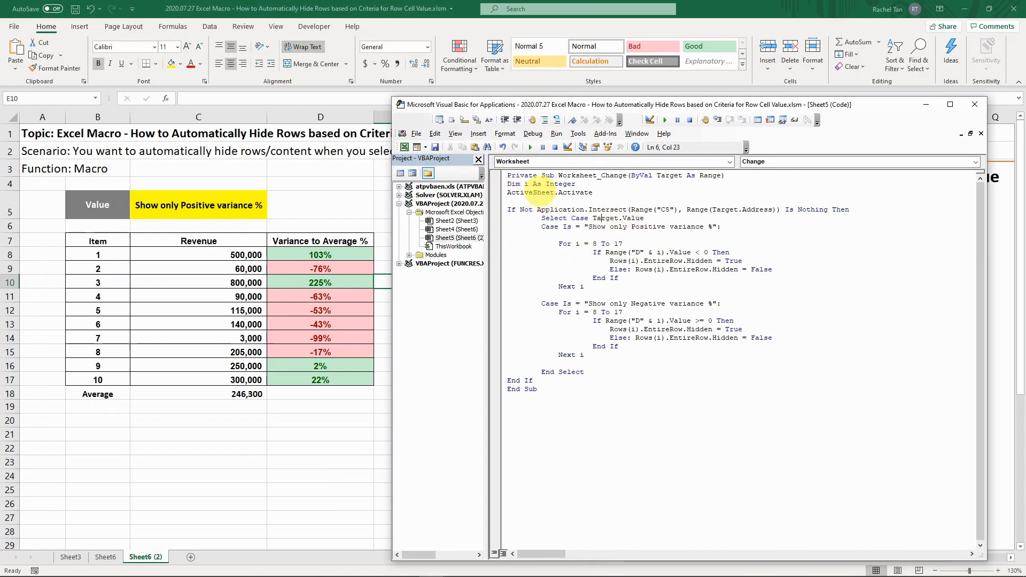
left_click(536, 184)
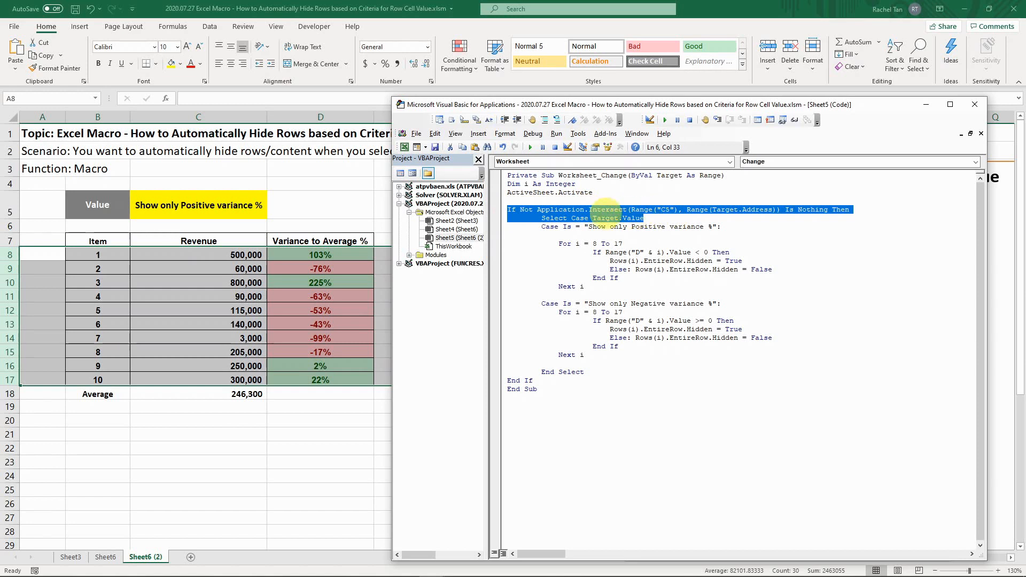
left_click(632, 218)
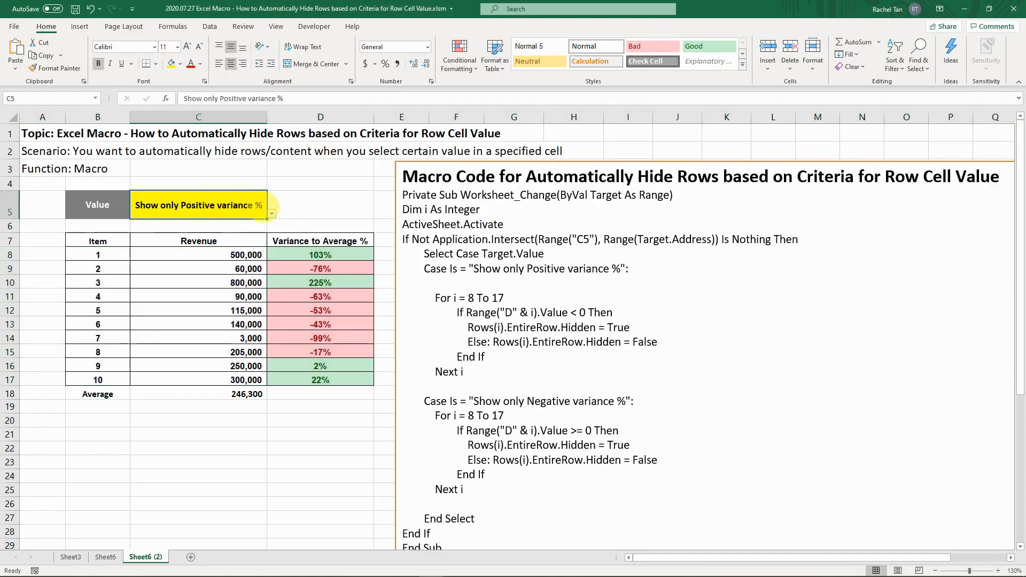
key("Alt+Tab")
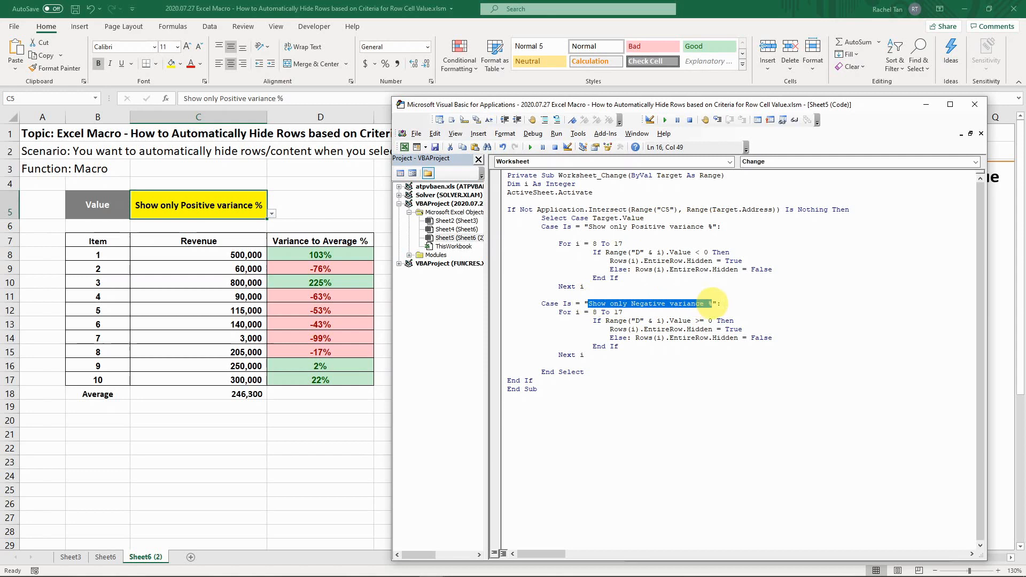
left_click(697, 302)
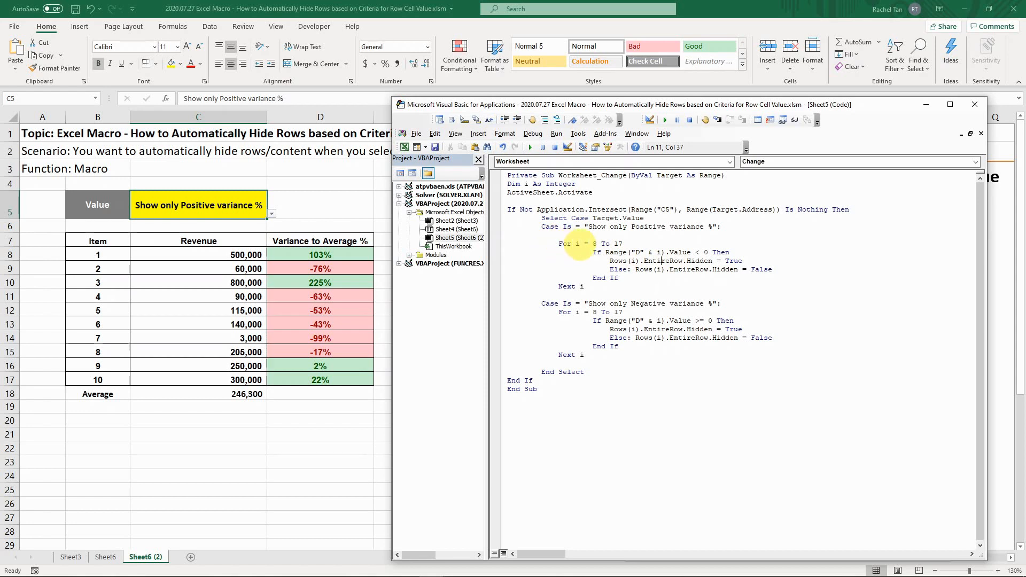
mouse_move(190, 255)
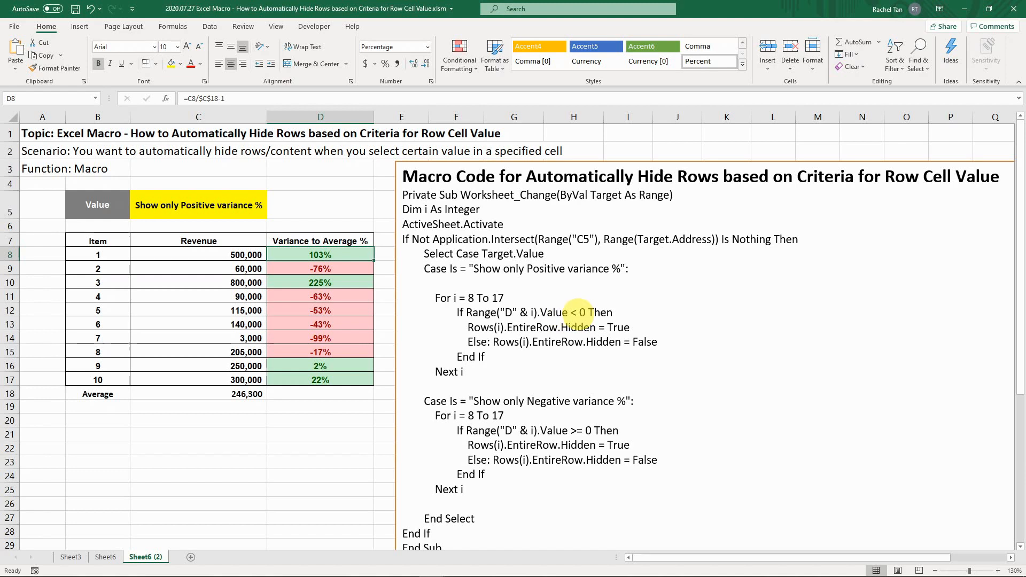
mouse_move(497, 327)
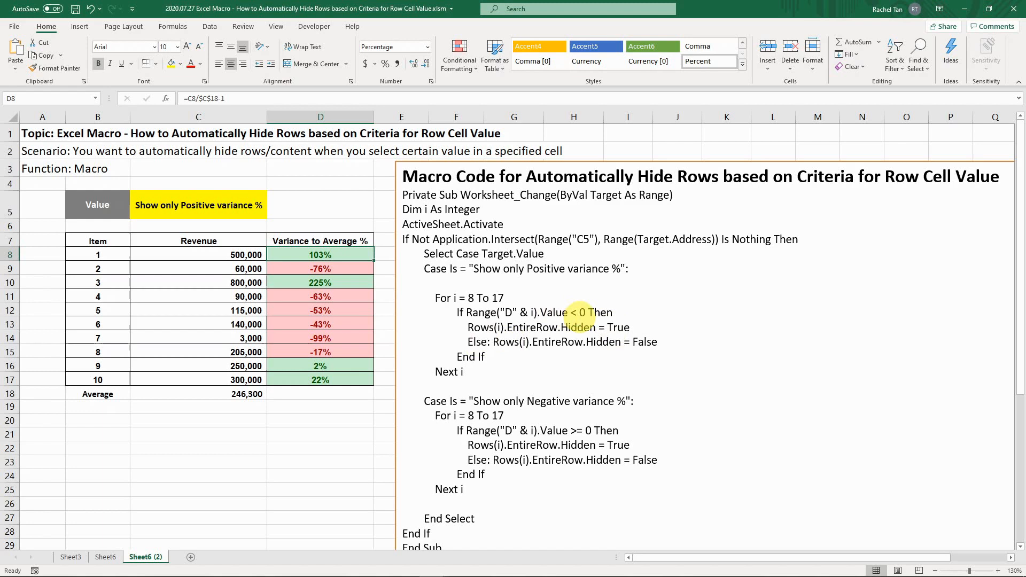
mouse_move(651, 342)
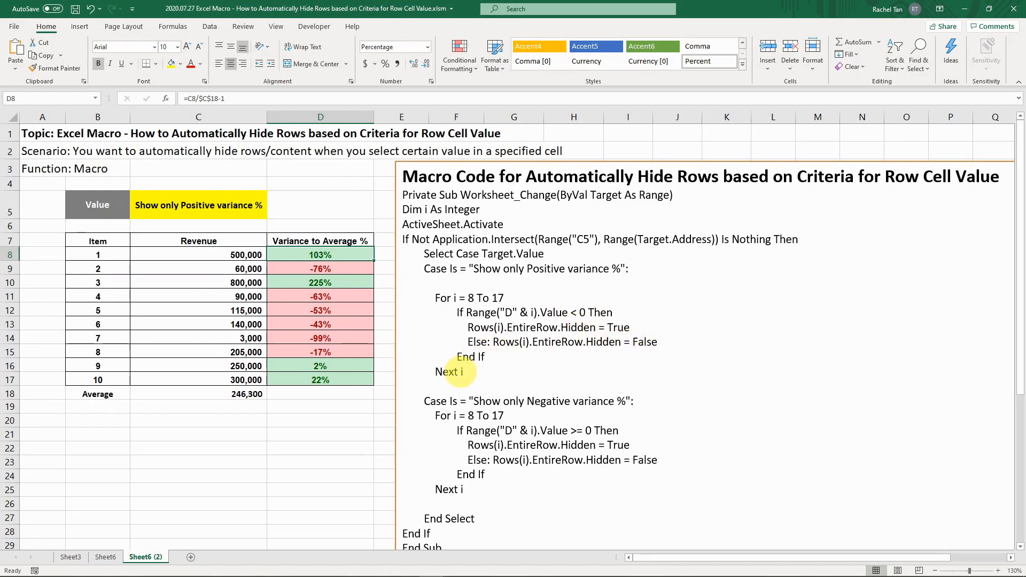
mouse_move(465, 299)
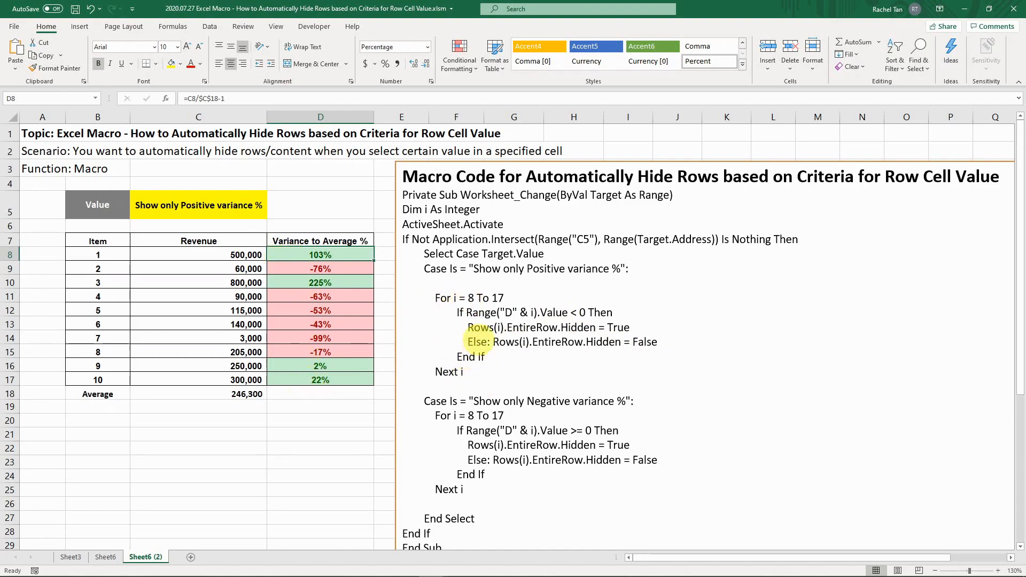
scroll("down", 3)
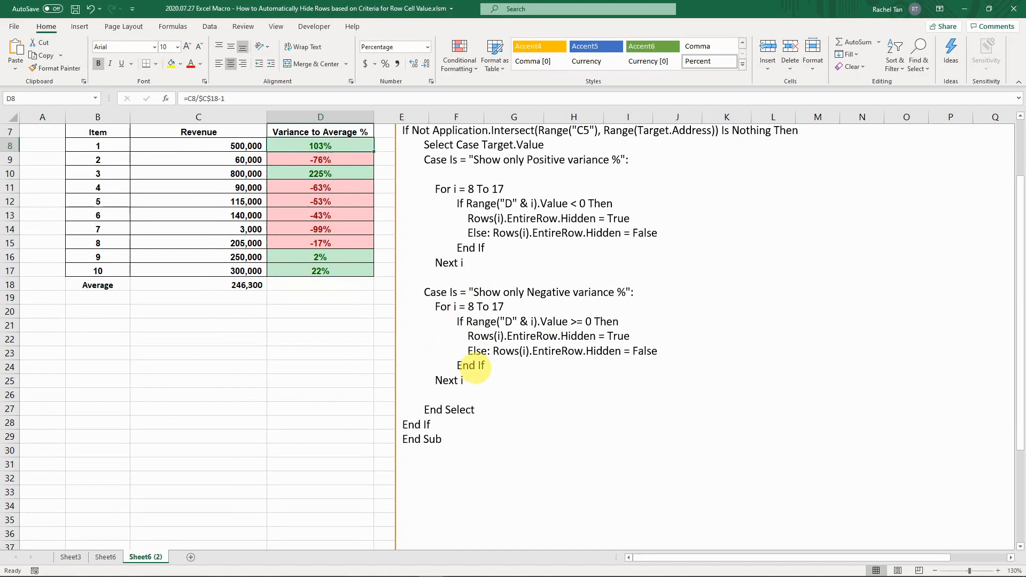
mouse_move(615, 292)
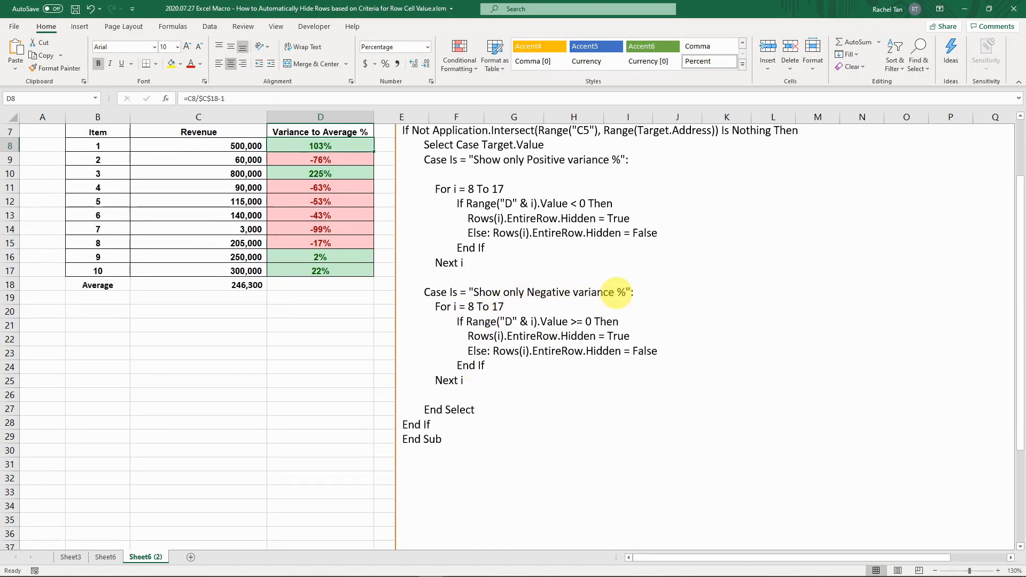
mouse_move(497, 322)
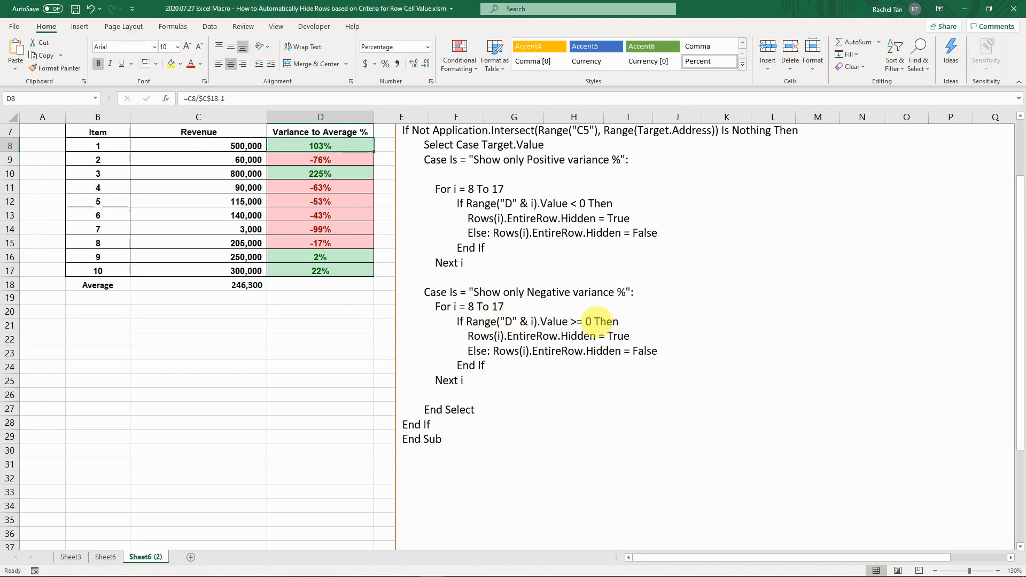
mouse_move(533, 295)
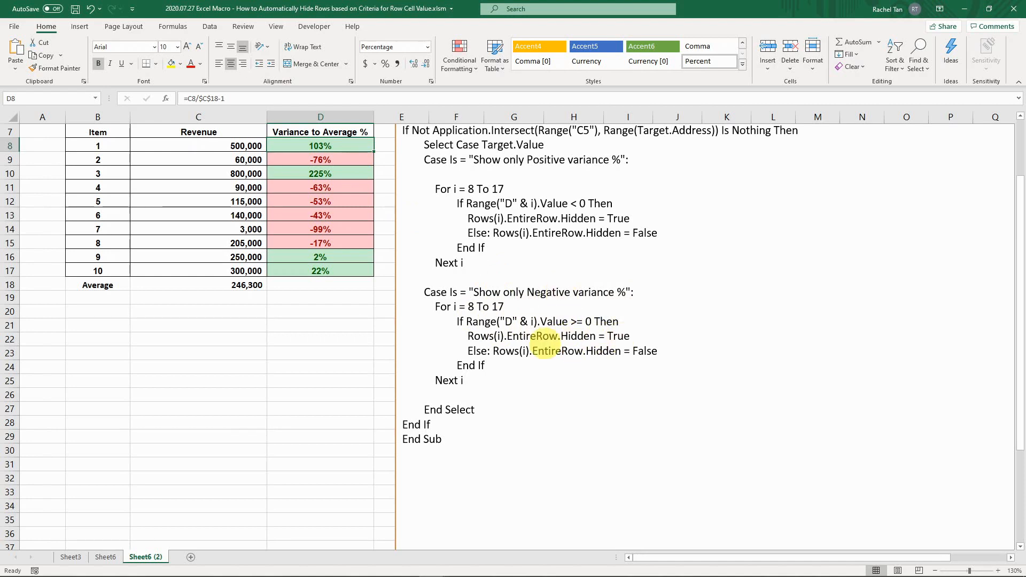
mouse_move(573, 350)
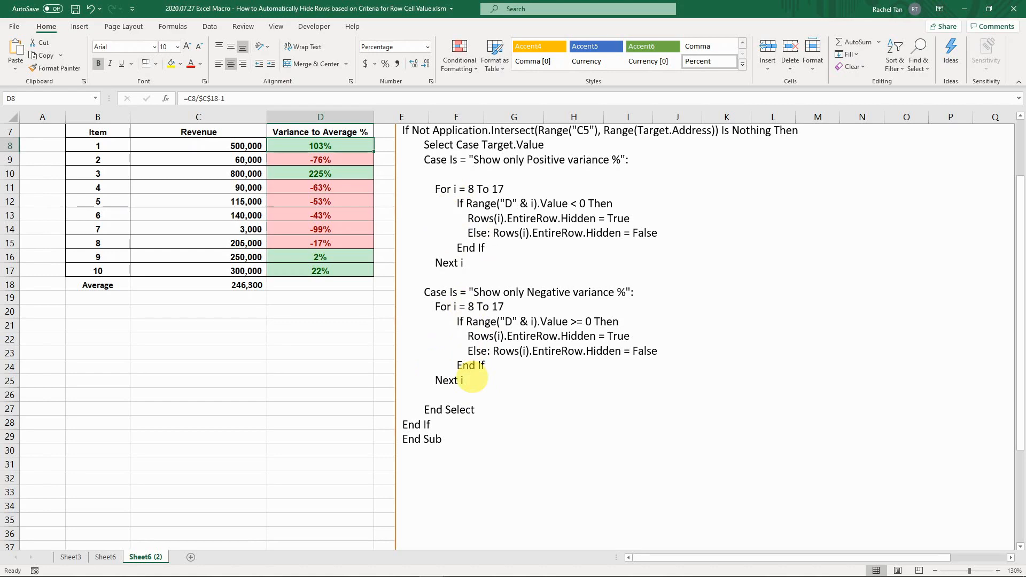
scroll("up", 3)
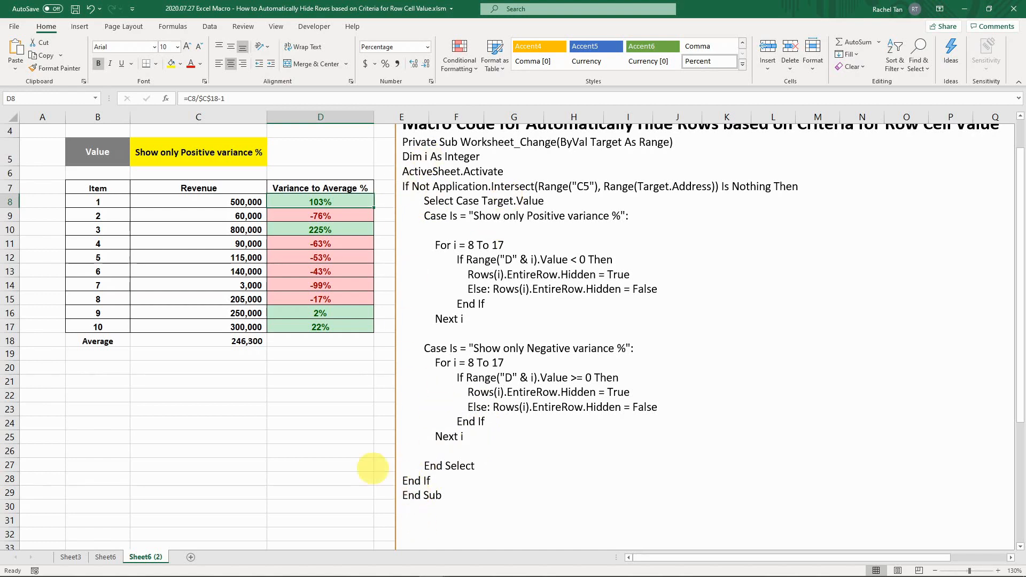
Return to the worksheet and drop down the variance choice list in C5.
left_click(199, 152)
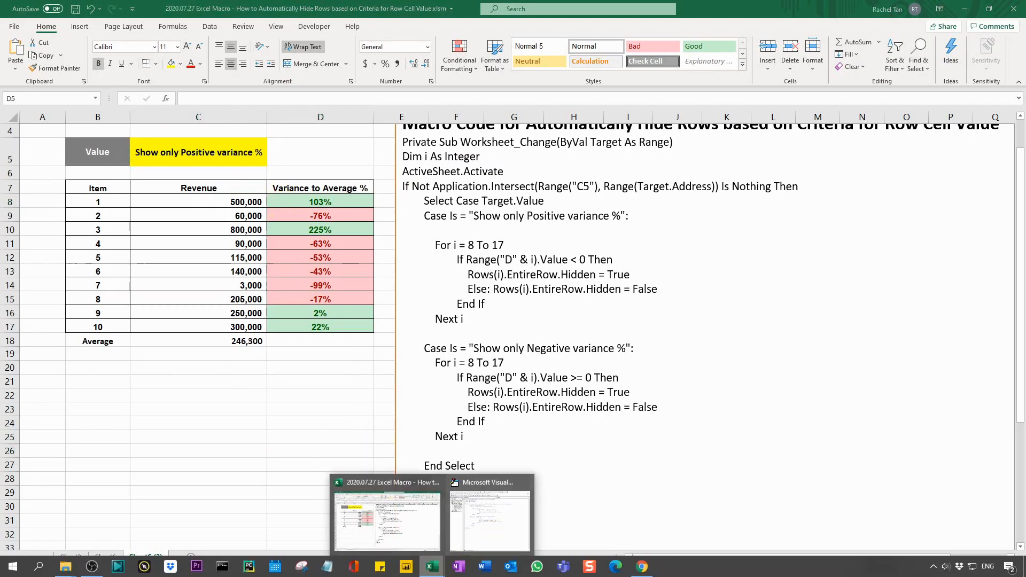
left_click(489, 517)
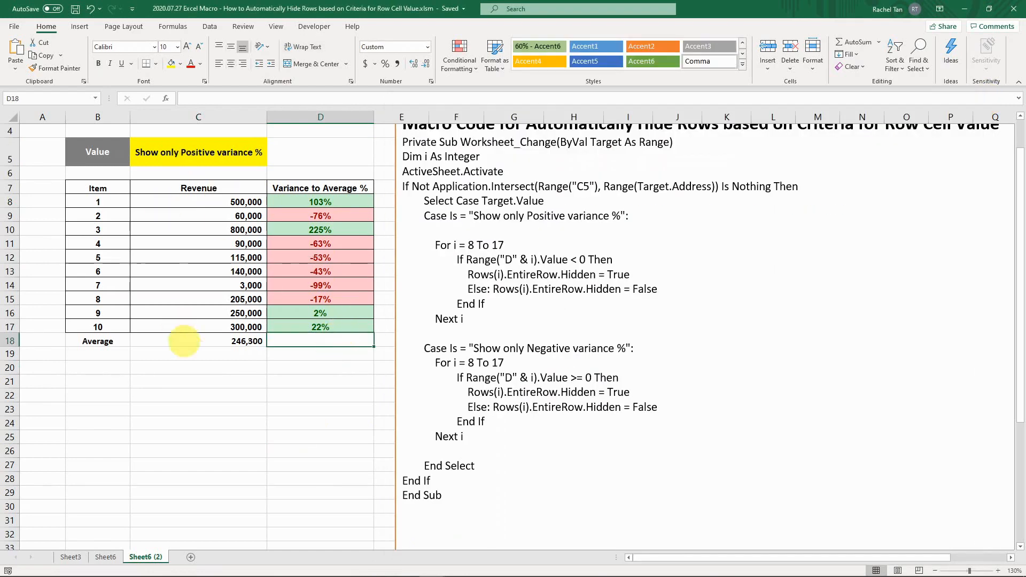
left_click(271, 215)
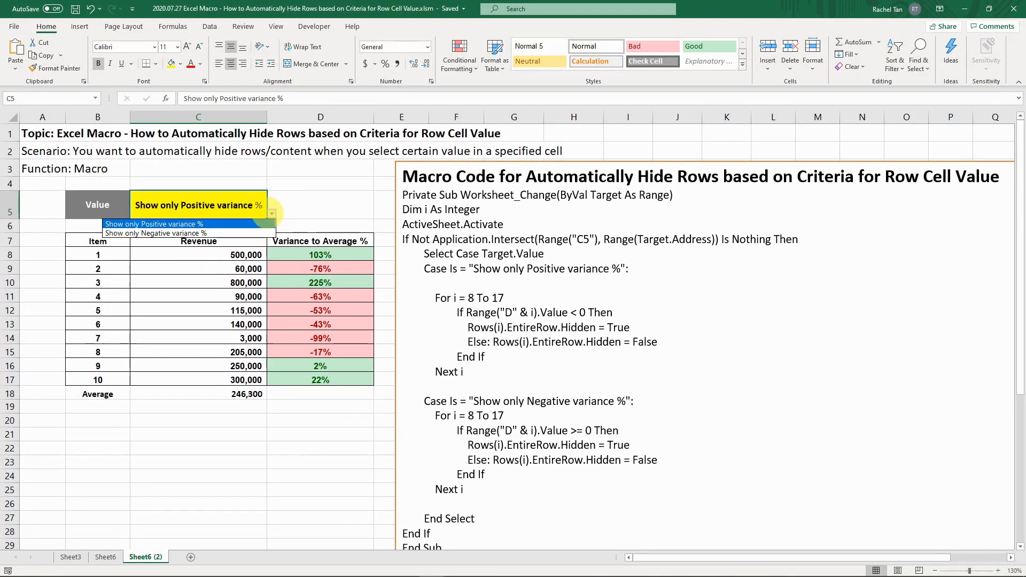
Filter to negative variance, then back to positive, and move off to D19.
left_click(156, 233)
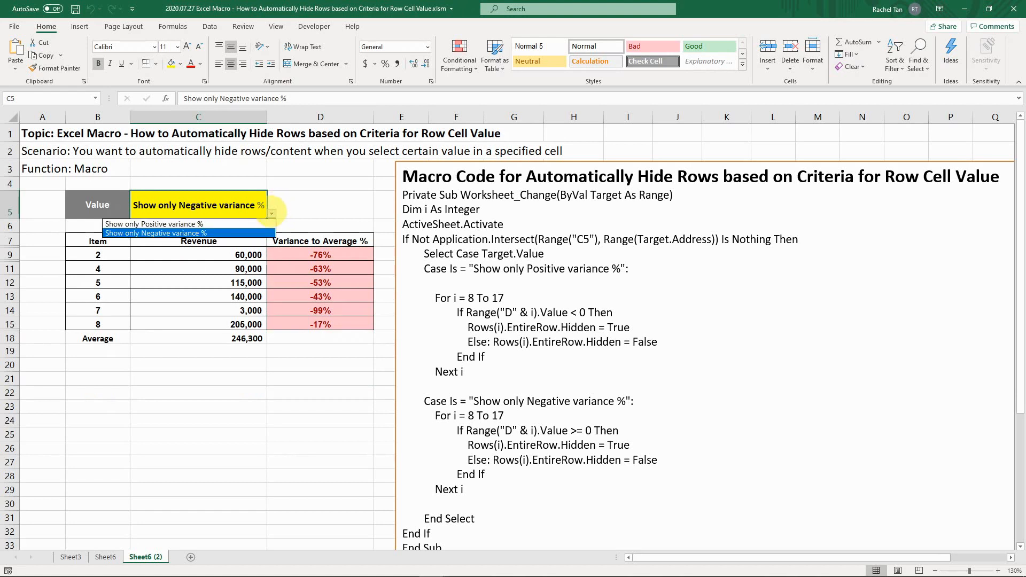
left_click(154, 223)
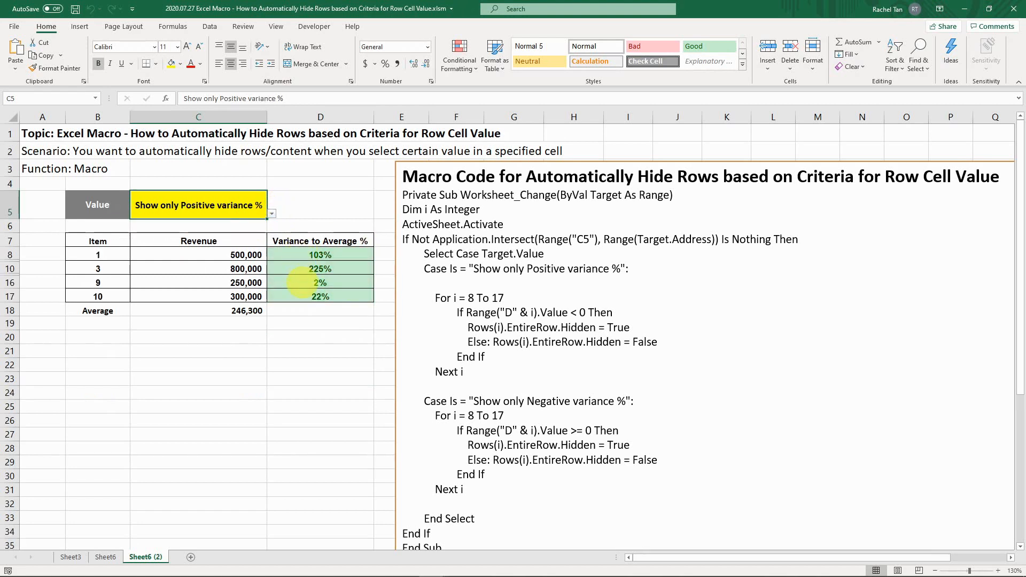
left_click(320, 323)
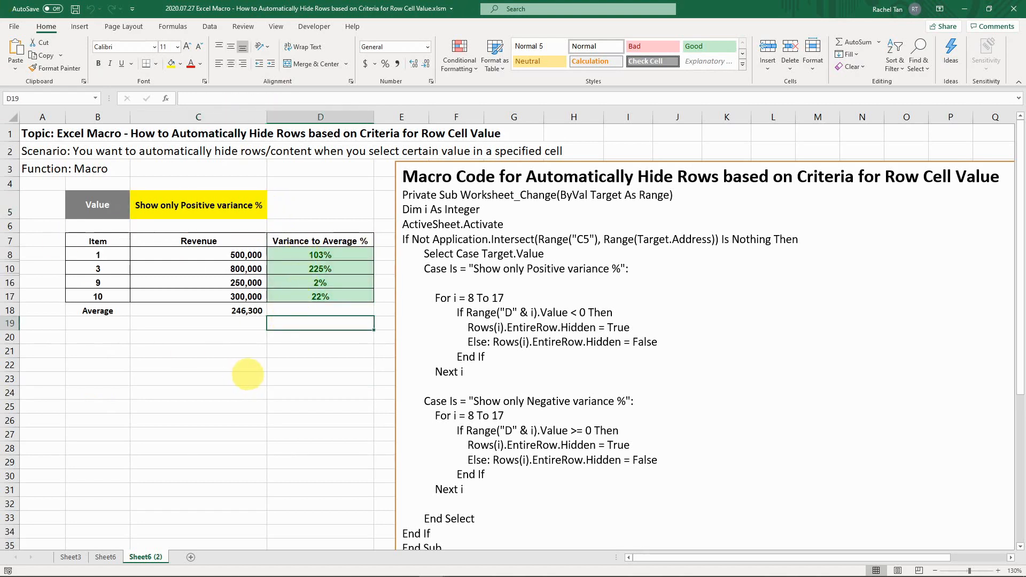